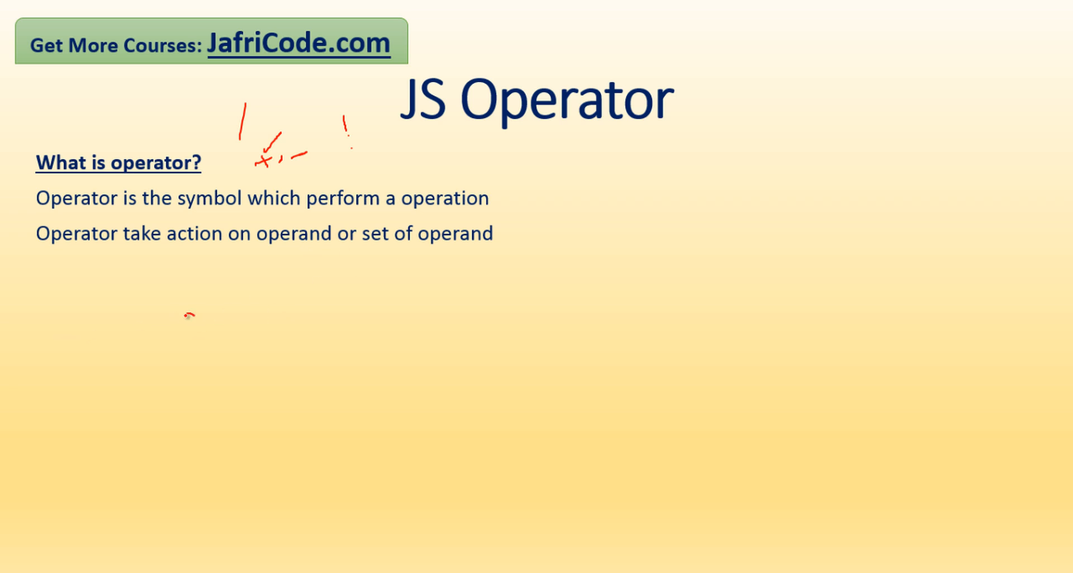
- Handwrite 'a+b' in red pen strokes below the operator definition bullets
left_click_drag(182, 318, 216, 320)
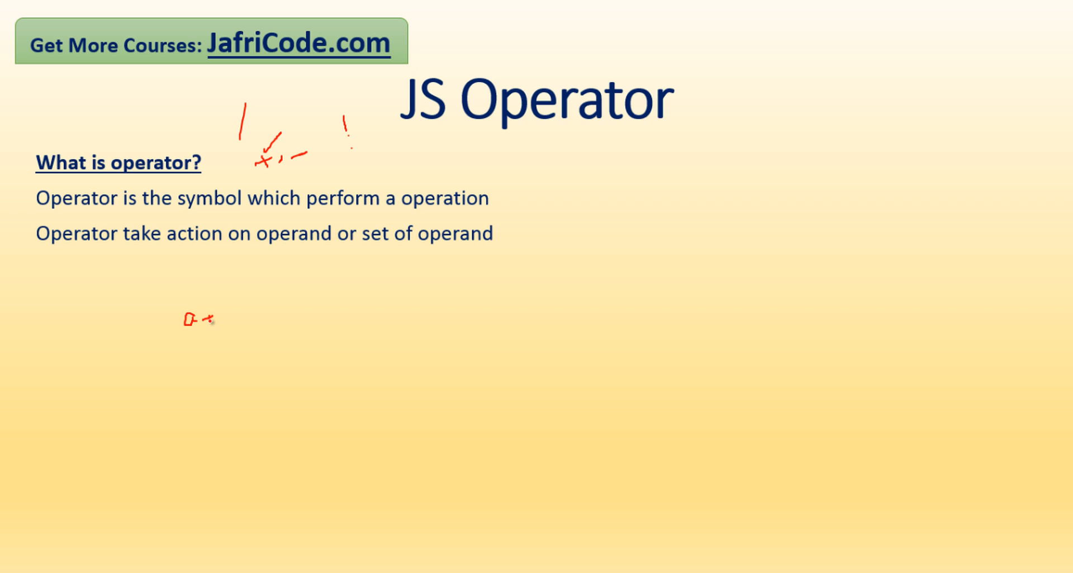
left_click_drag(225, 298, 232, 325)
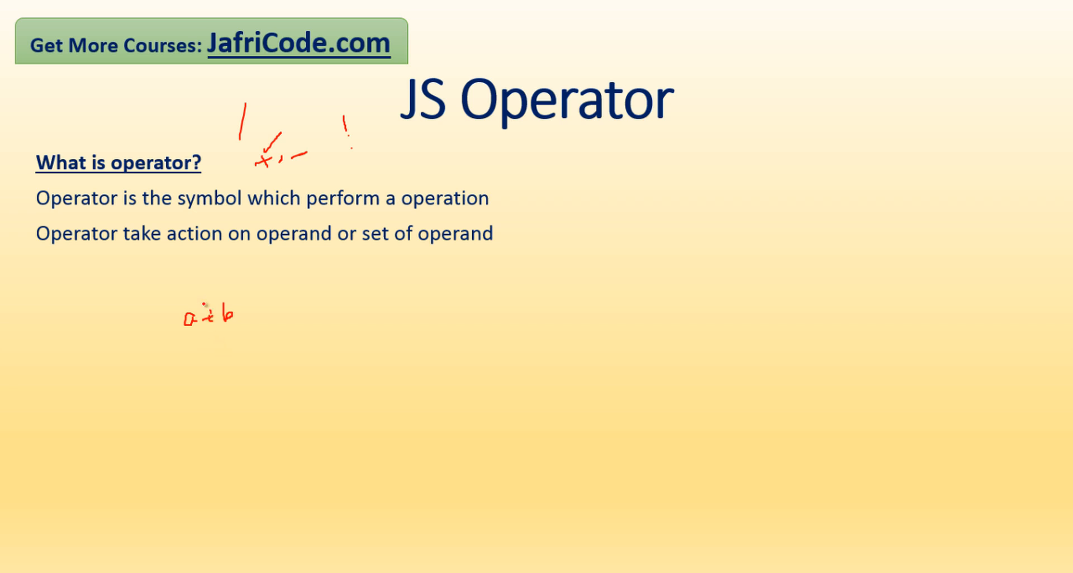
left_click_drag(108, 251, 202, 305)
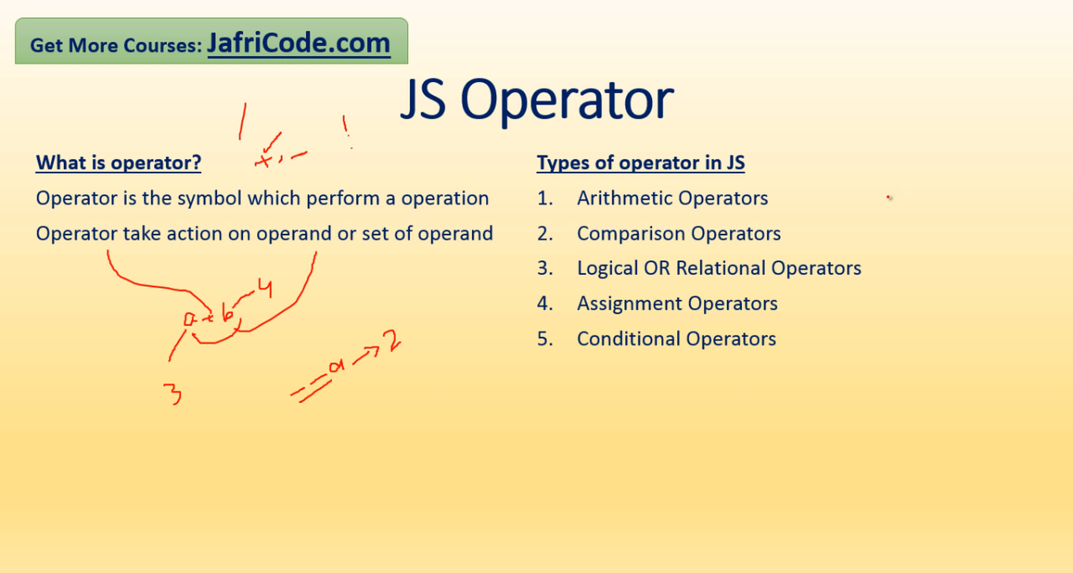
- Draw a short red dash beside the Arithmetic Operators list item
left_click_drag(849, 186, 876, 186)
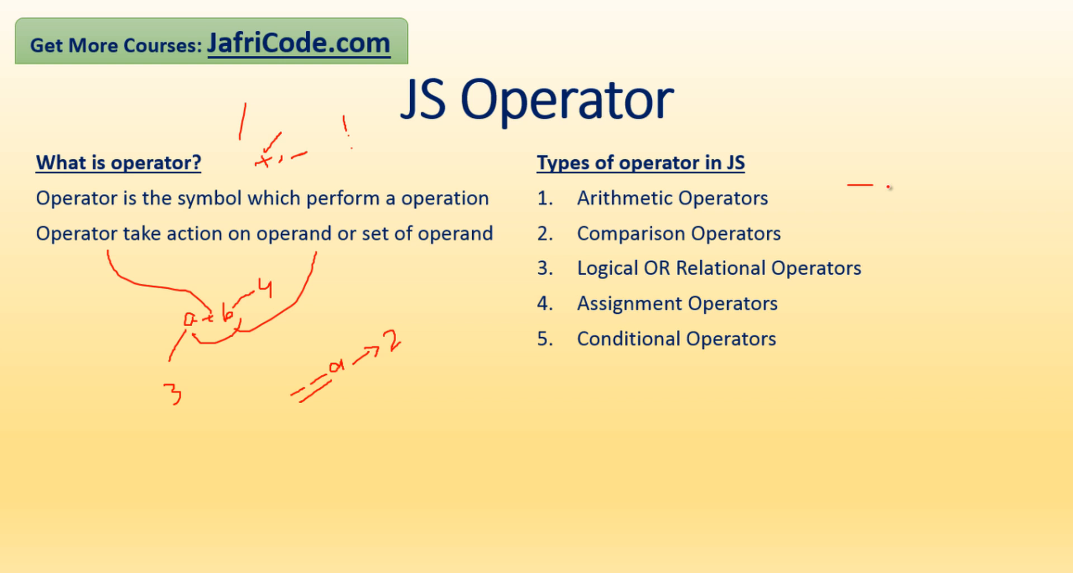